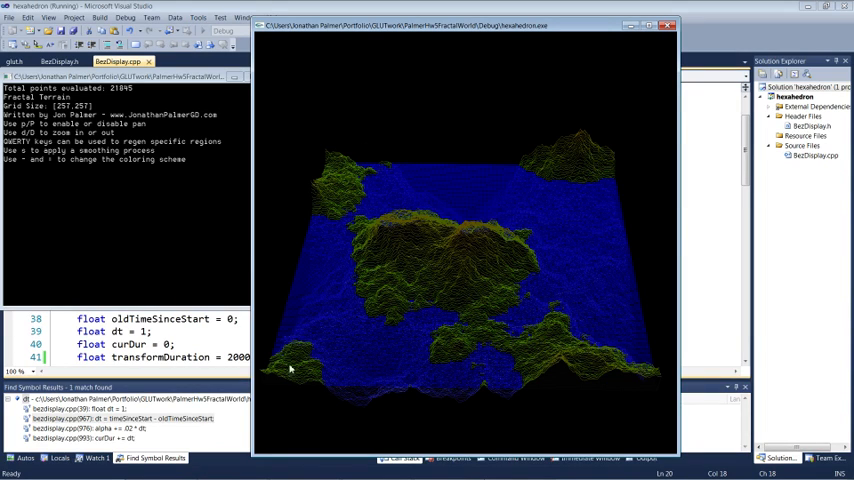
pyautogui.moveTo(336, 196)
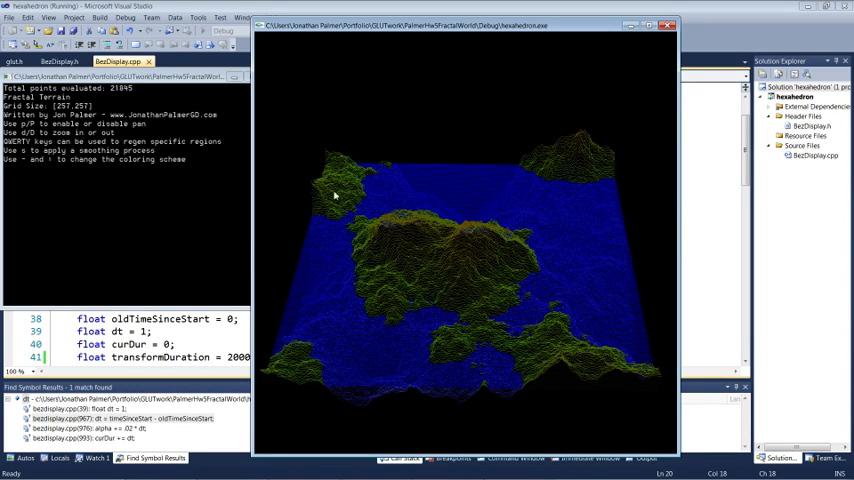
pyautogui.moveTo(480, 304)
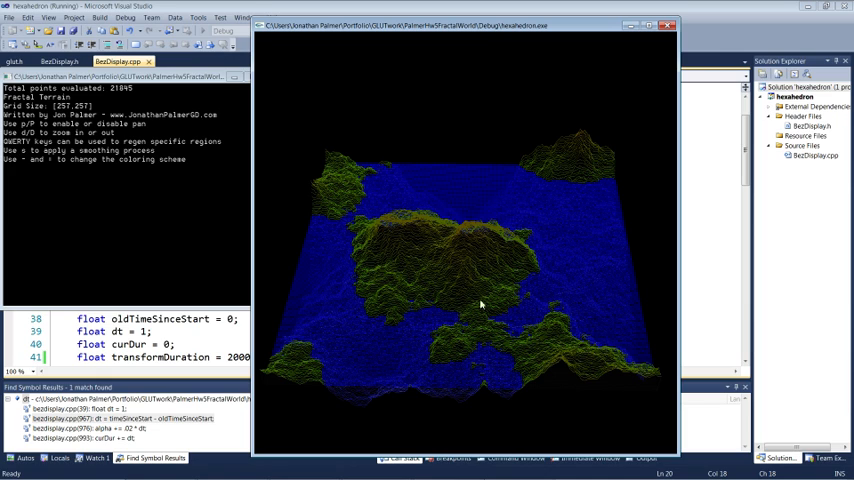
pyautogui.moveTo(466, 268)
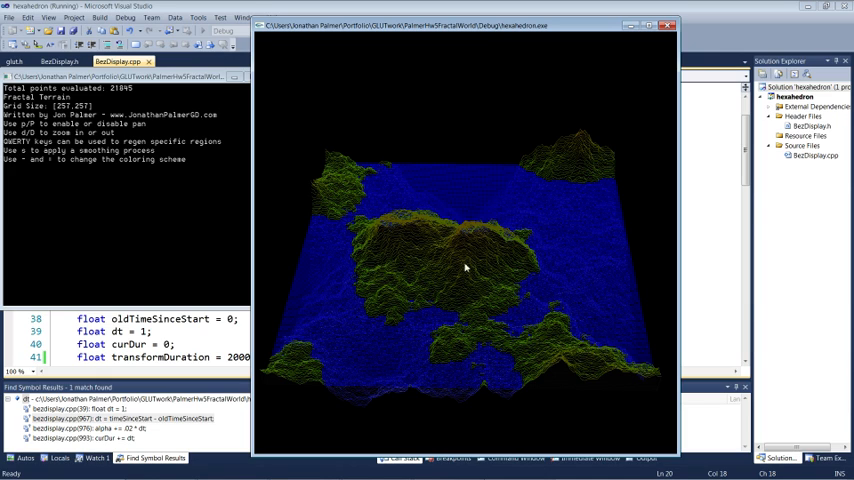
pyautogui.moveTo(470, 250)
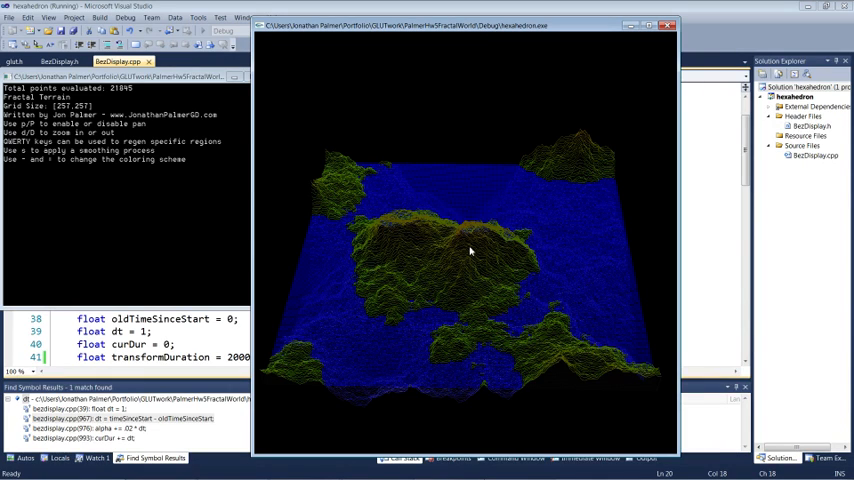
pyautogui.moveTo(466, 172)
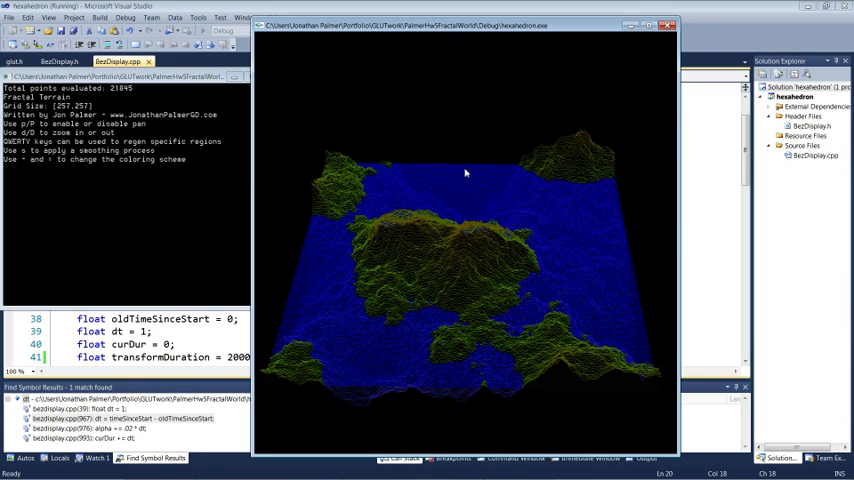
pyautogui.moveTo(636, 258)
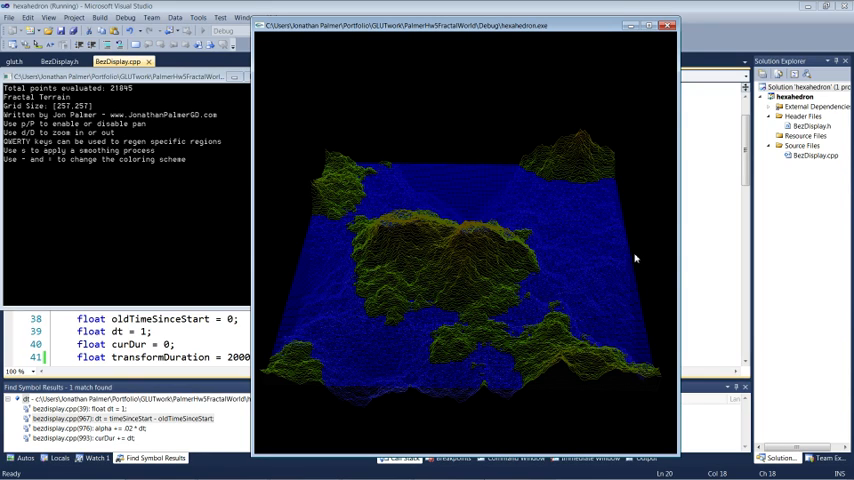
pyautogui.moveTo(510, 158)
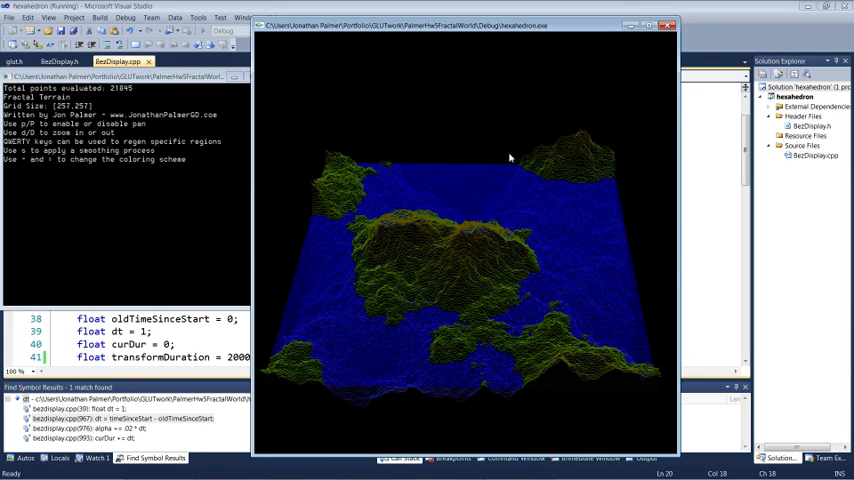
pyautogui.moveTo(504, 172)
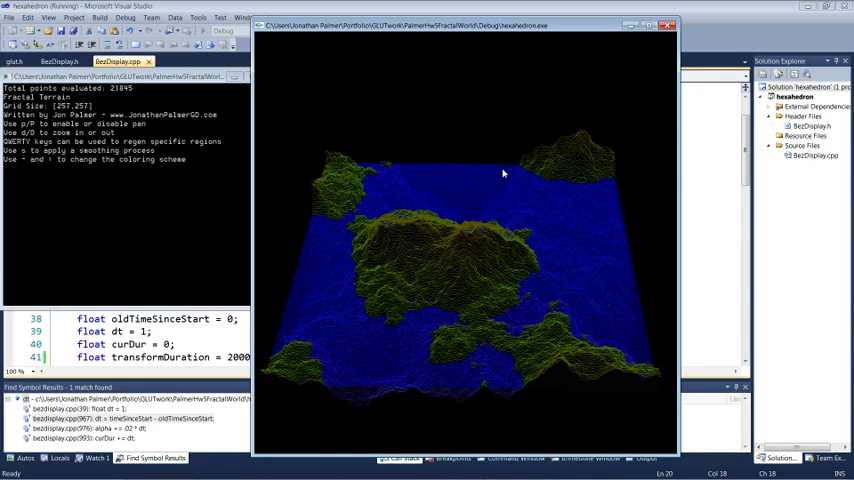
pyautogui.moveTo(544, 216)
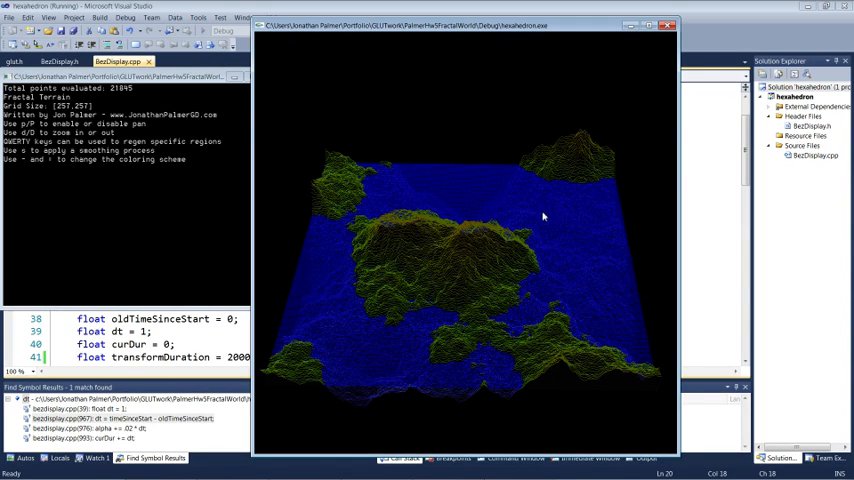
pyautogui.moveTo(550, 200)
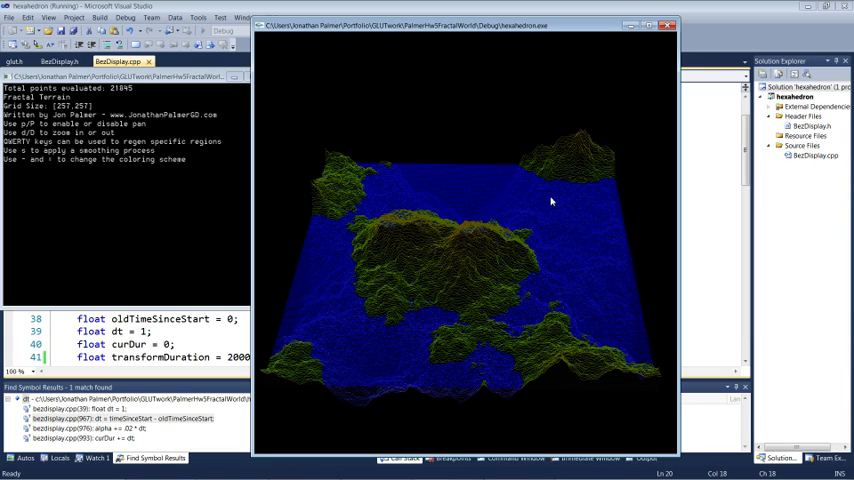
pyautogui.moveTo(568, 176)
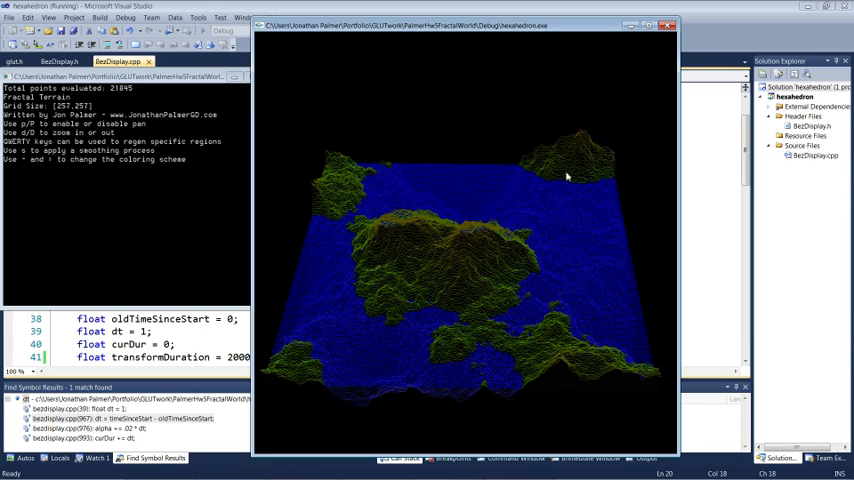
pyautogui.moveTo(484, 204)
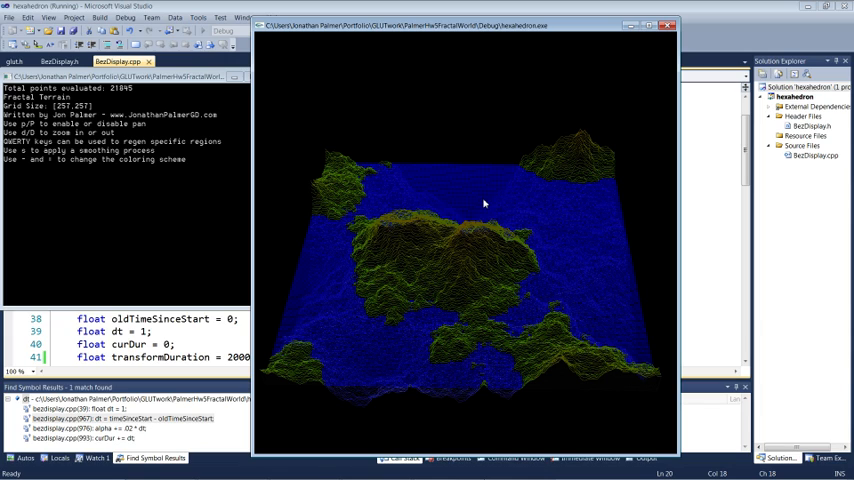
pyautogui.moveTo(424, 246)
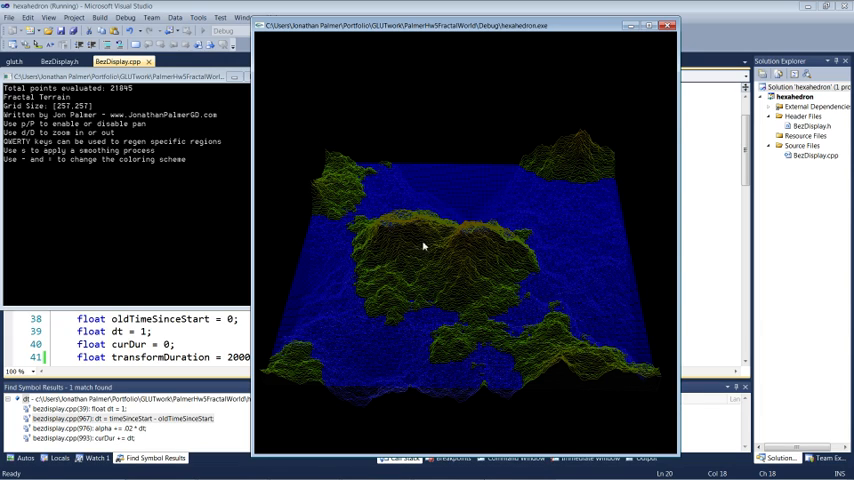
pyautogui.moveTo(548, 180)
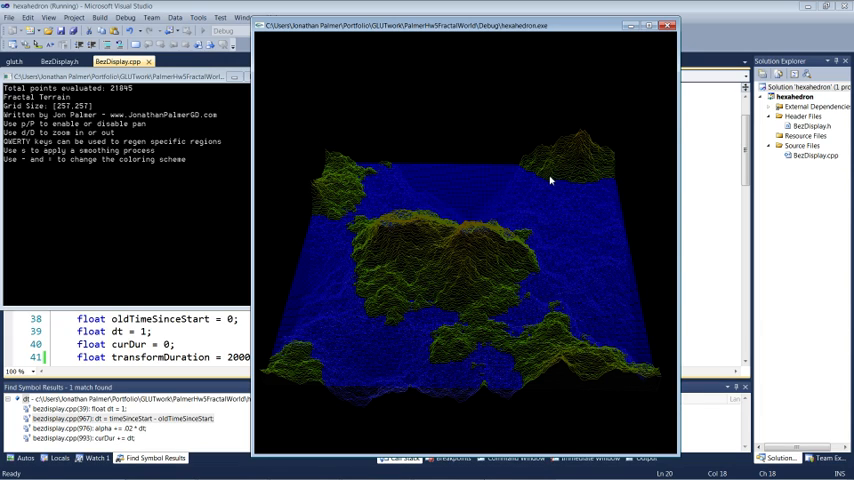
pyautogui.moveTo(548, 188)
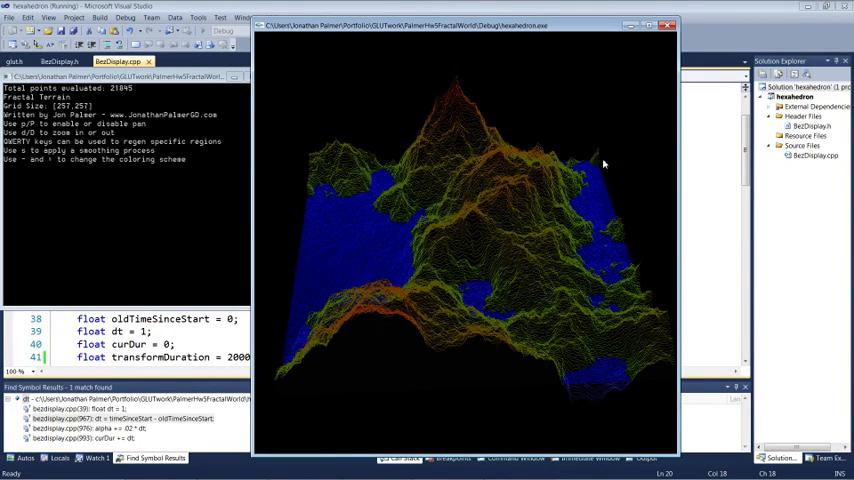
pyautogui.moveTo(560, 190)
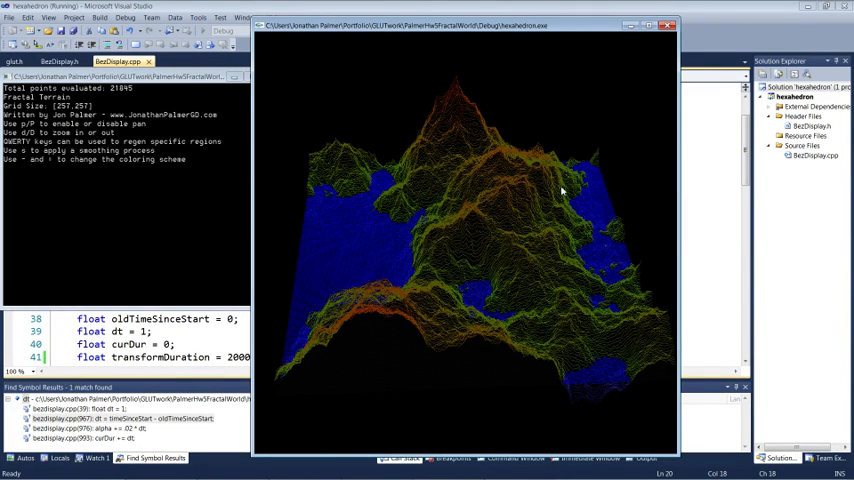